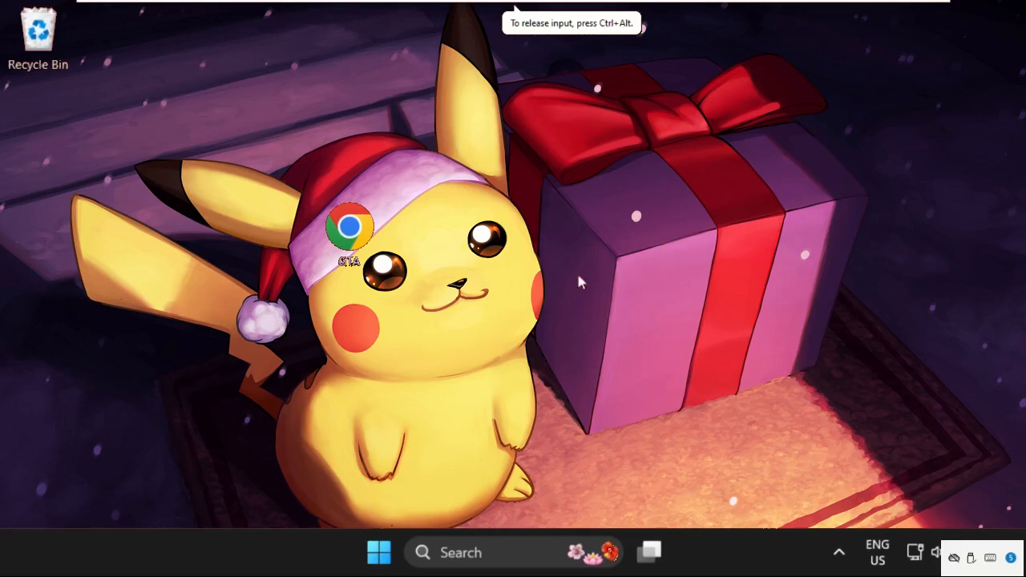
mouse_move(532, 269)
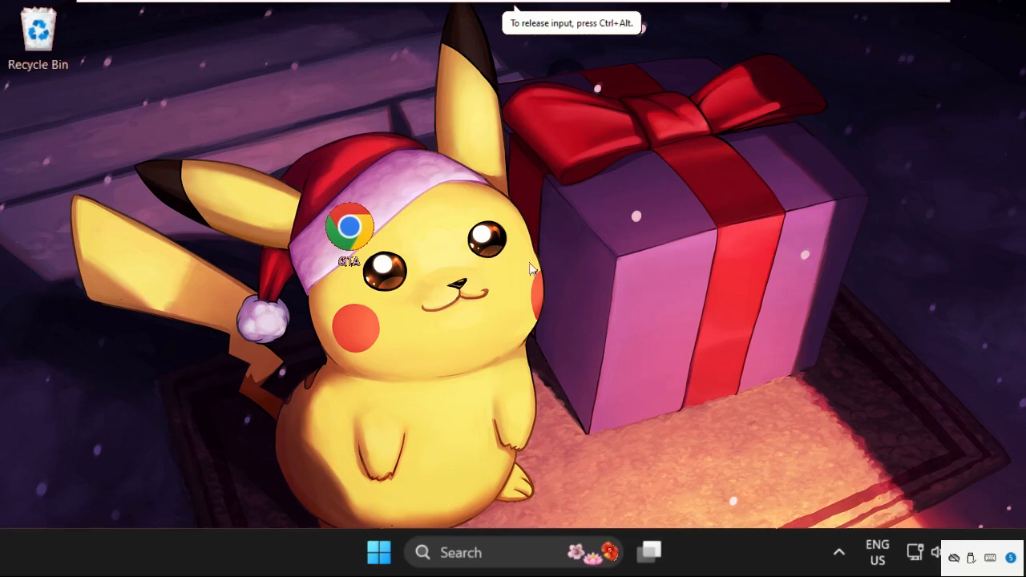
mouse_move(398, 303)
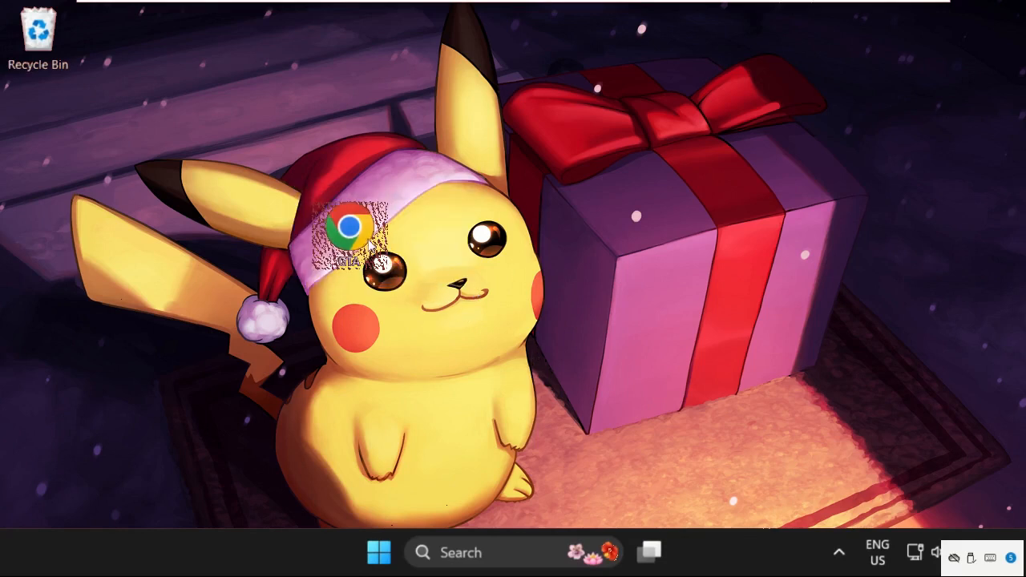
mouse_move(349, 227)
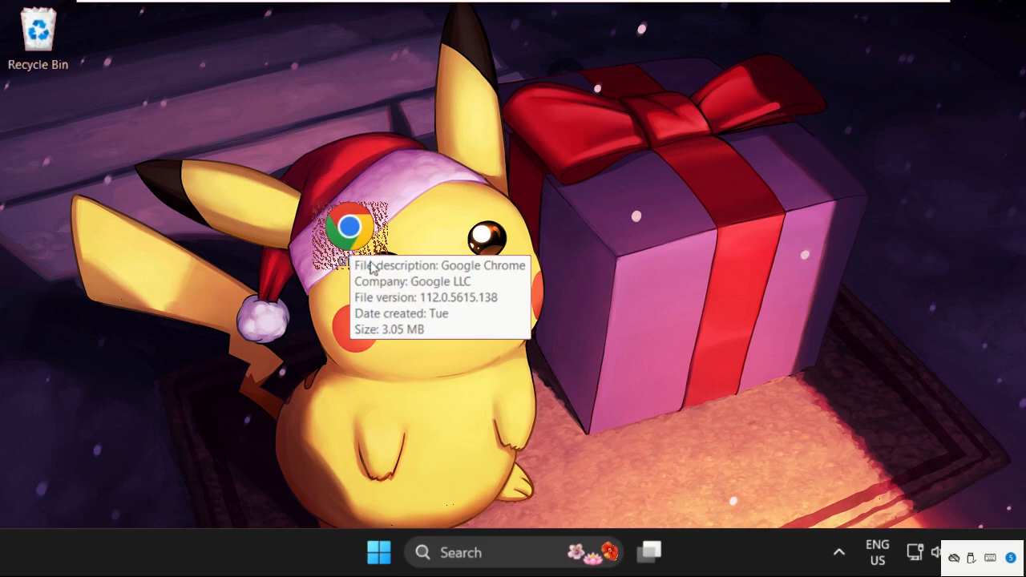
Step: Set the GTA file to run in compatibility mode for Windows 8 via its Properties dialog
right_click(352, 240)
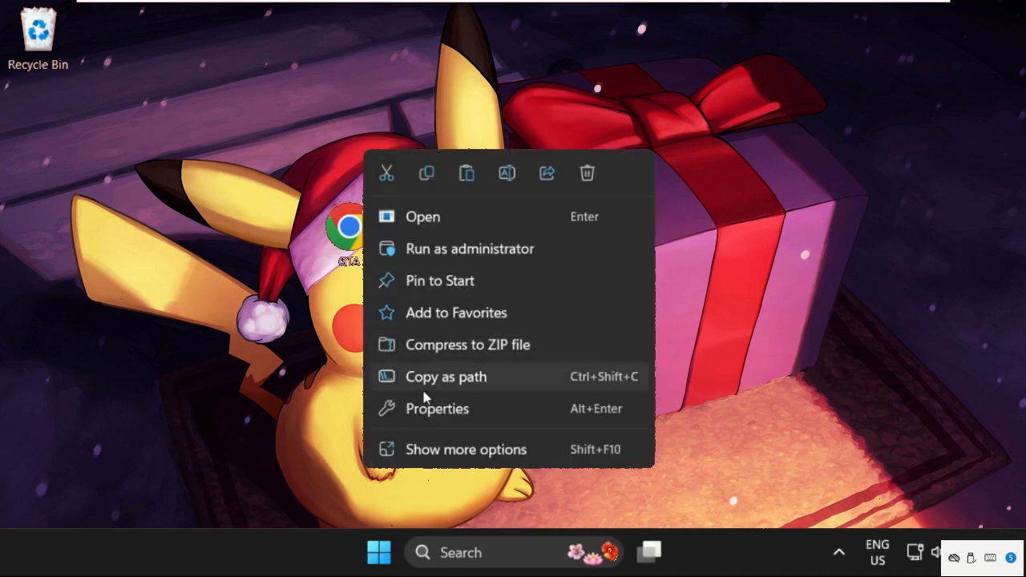
click(436, 409)
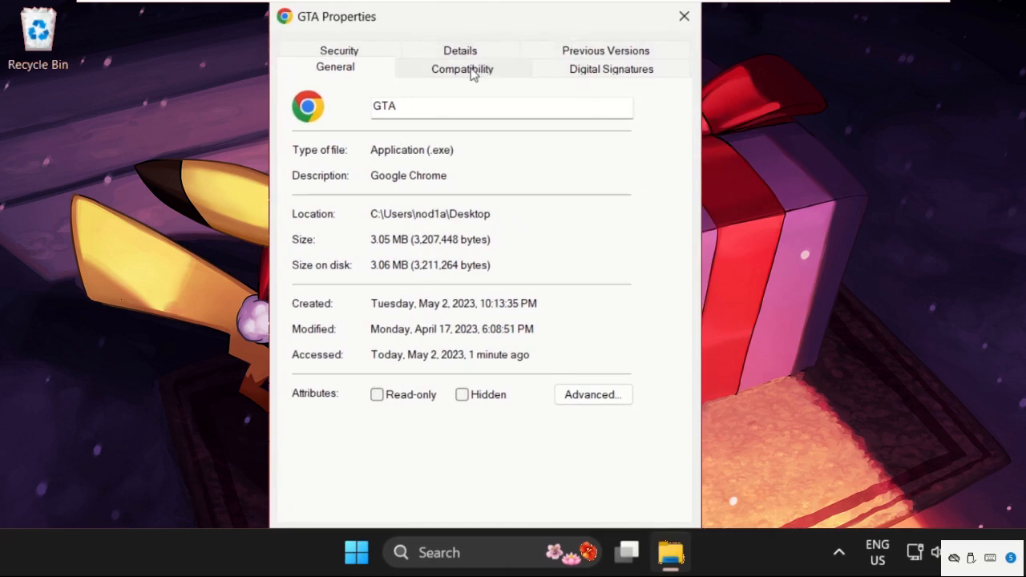
click(461, 67)
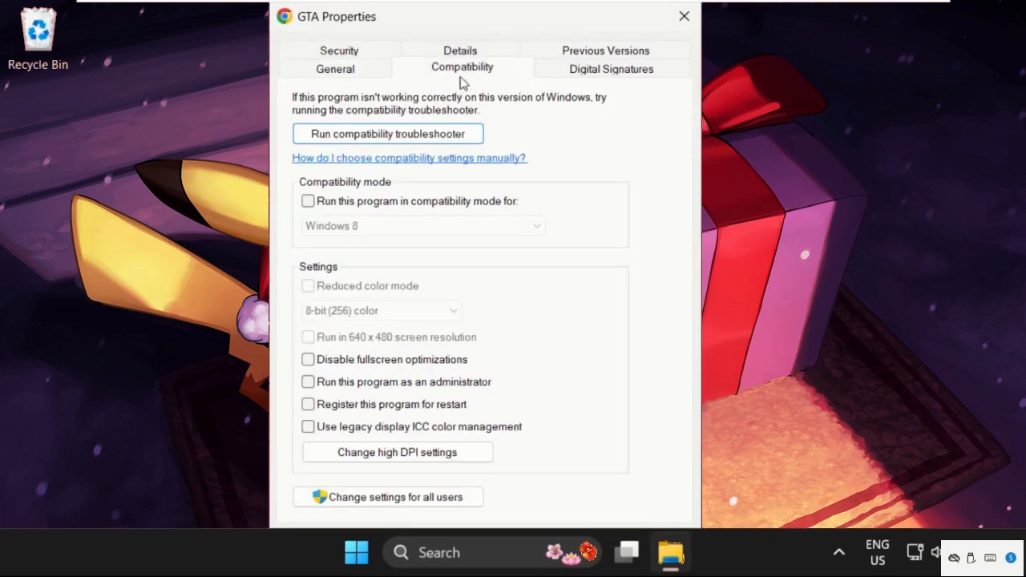
click(308, 202)
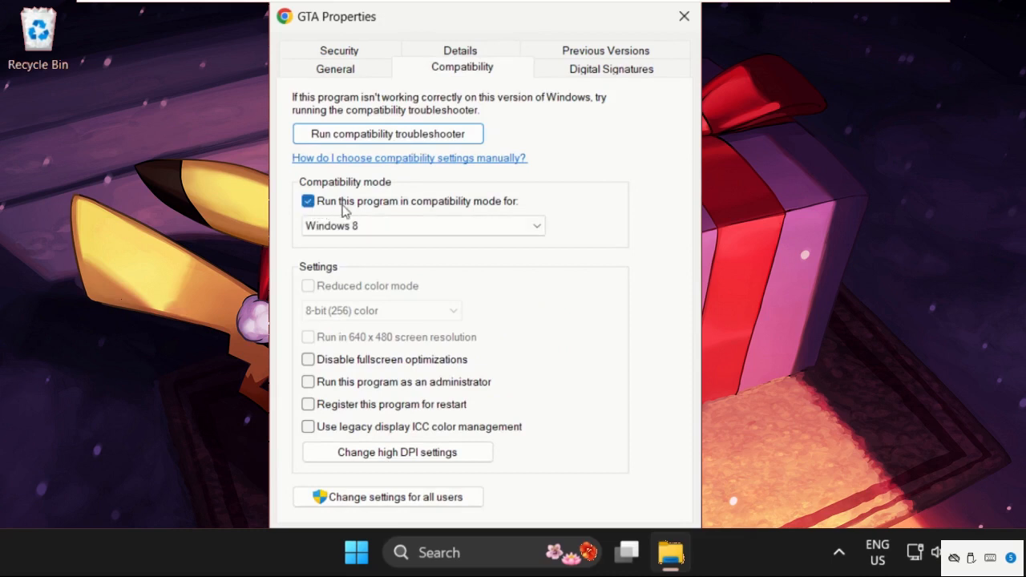
mouse_move(511, 213)
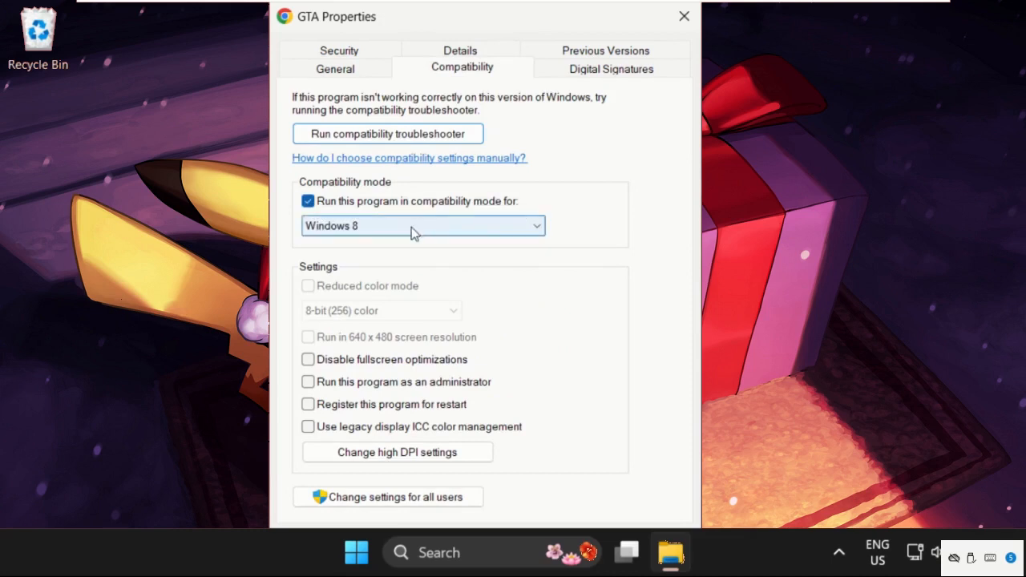
click(423, 224)
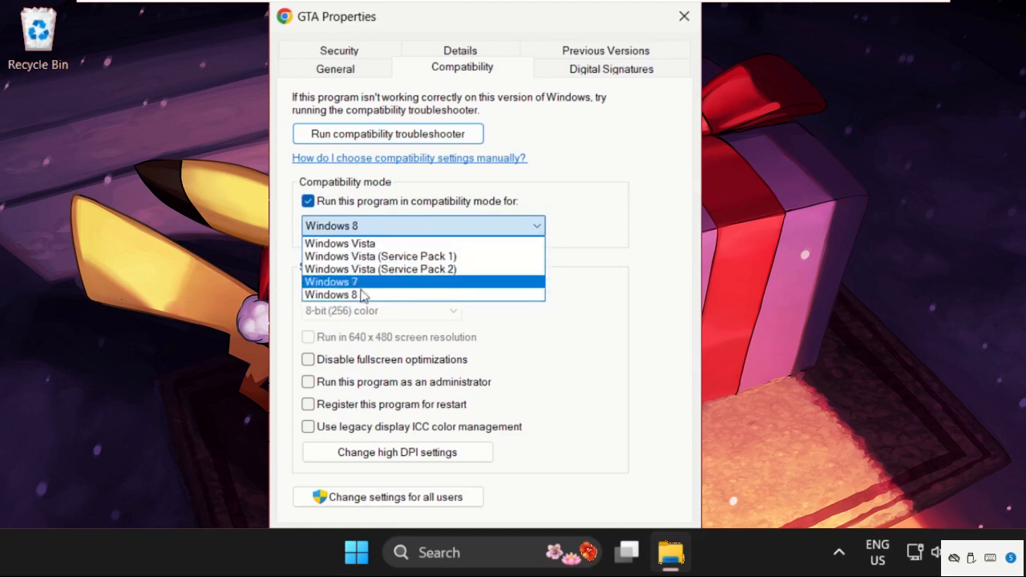
click(330, 295)
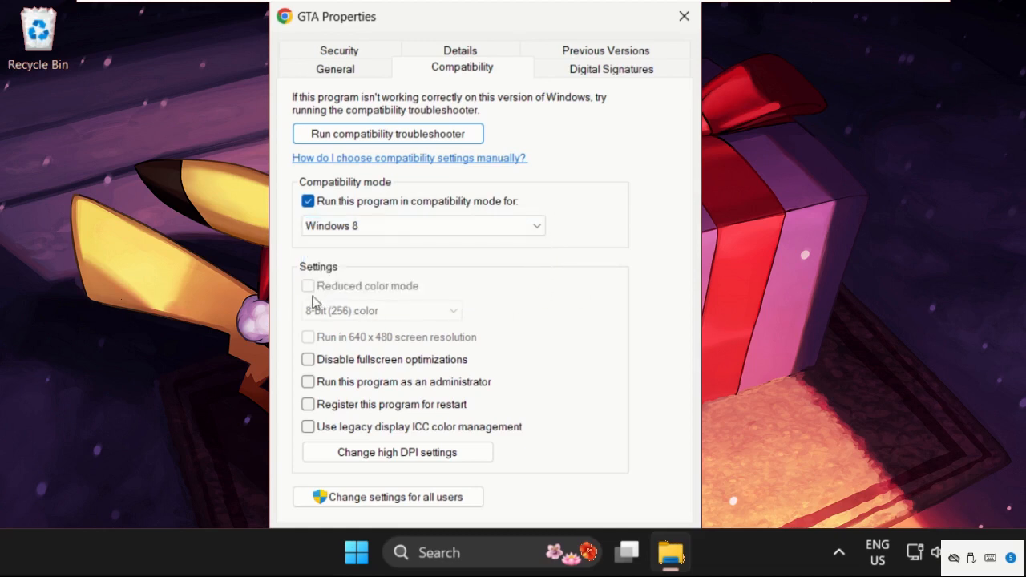
mouse_move(423, 202)
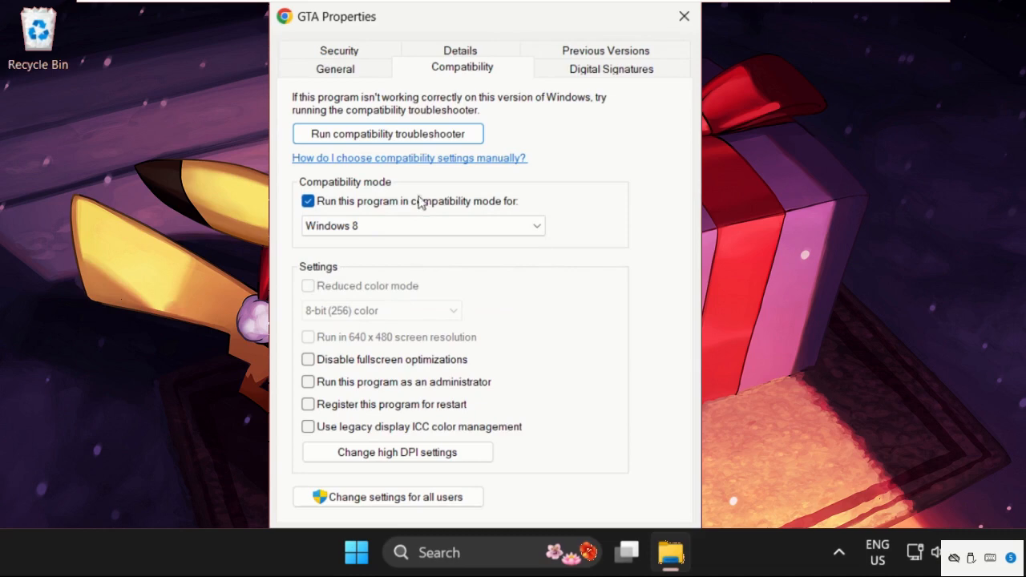
click(683, 16)
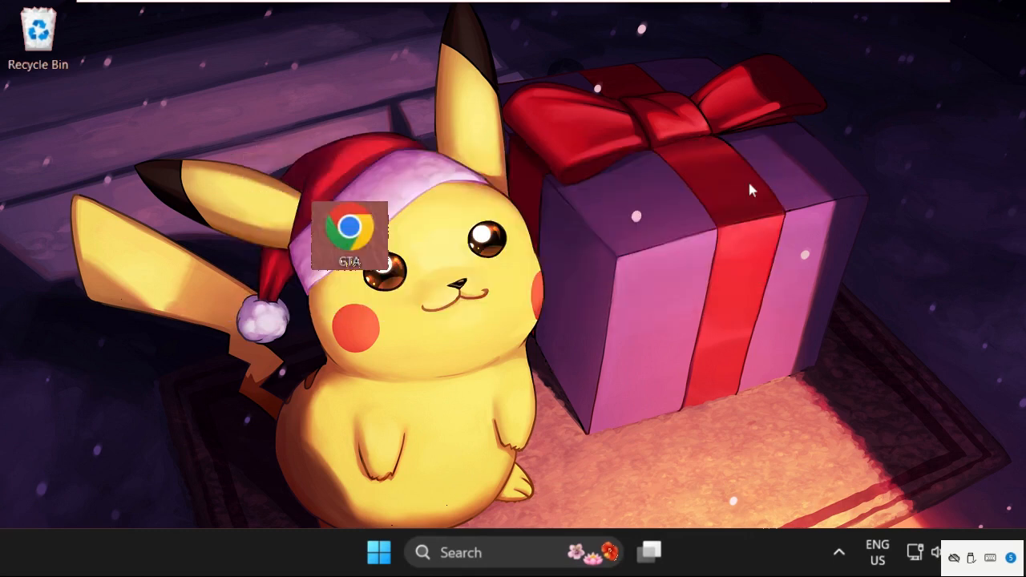
mouse_move(498, 404)
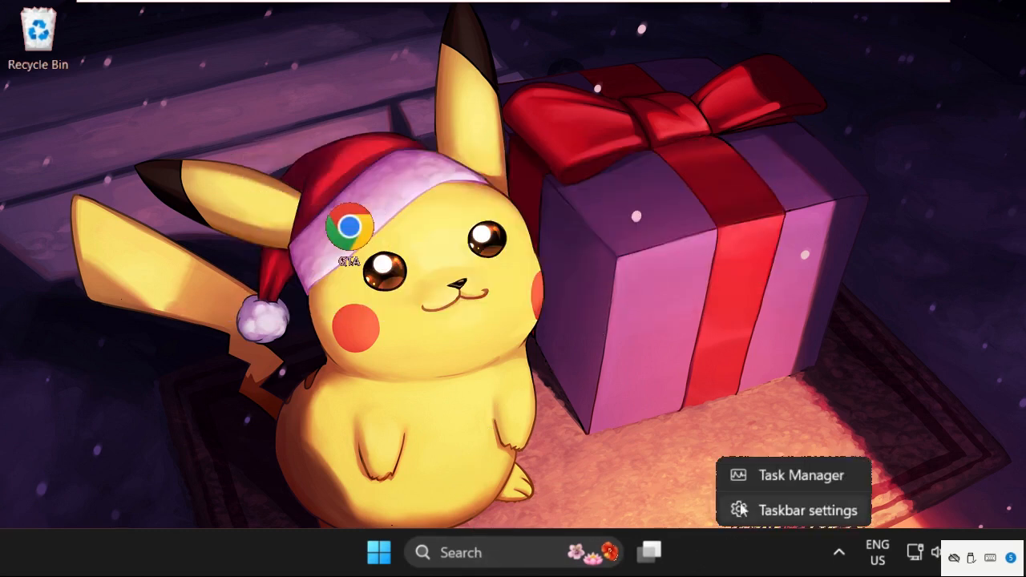
Step: Launch Task Manager from the taskbar and show the Details list of processes
click(802, 474)
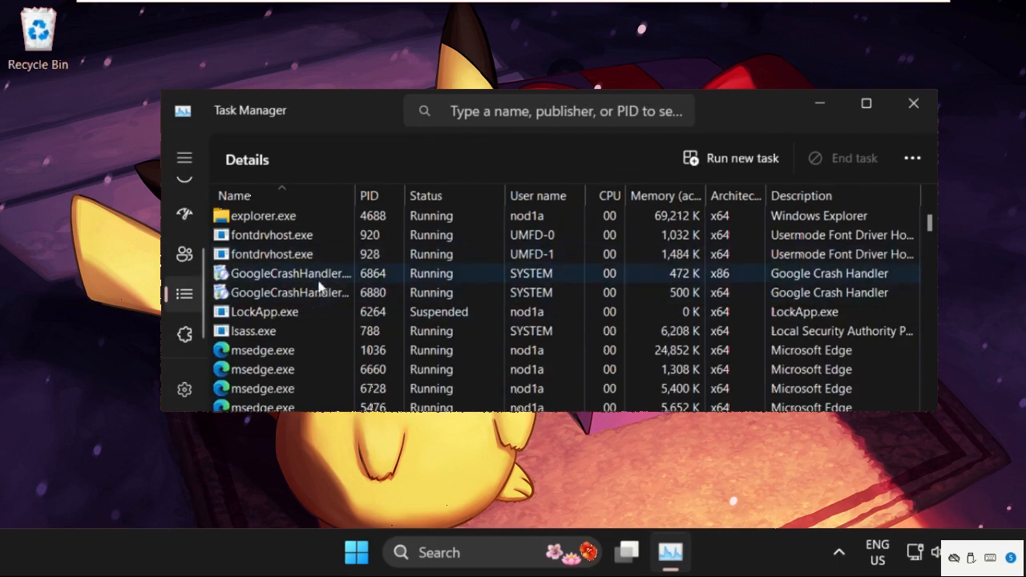
scroll(up, 3)
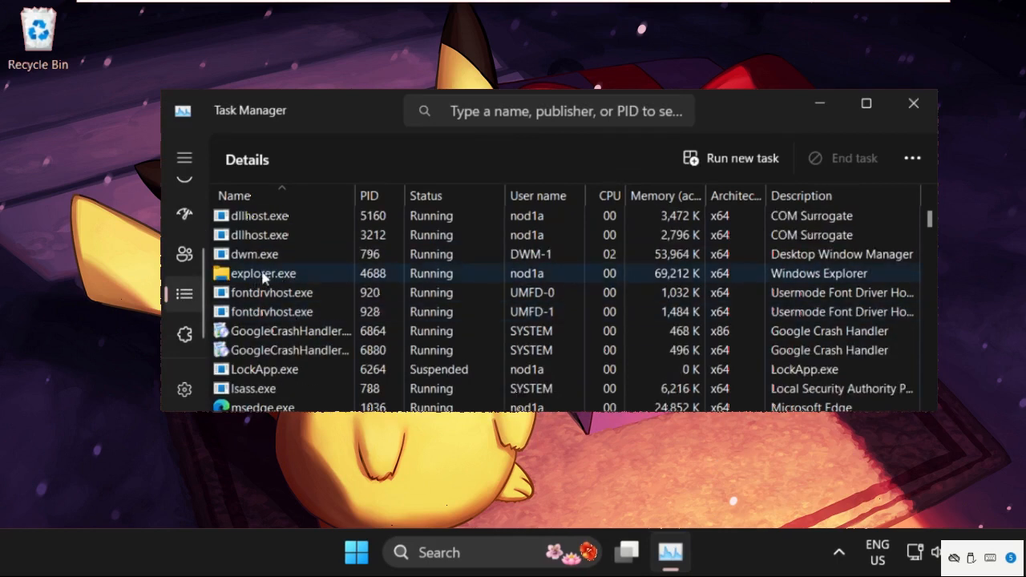
Step: Set explorer.exe's processor affinity to CPU 0 only
right_click(263, 273)
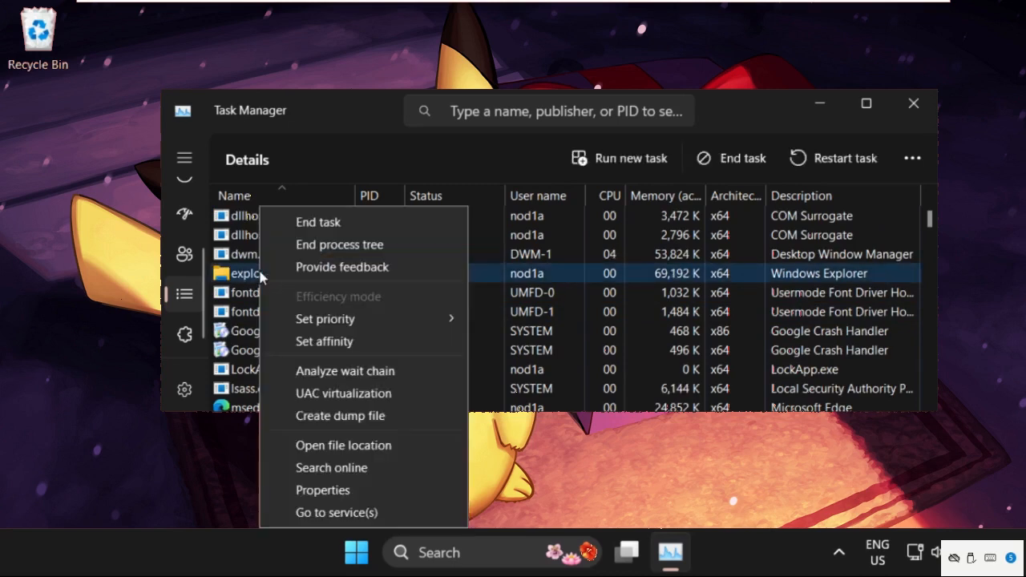
mouse_move(324, 341)
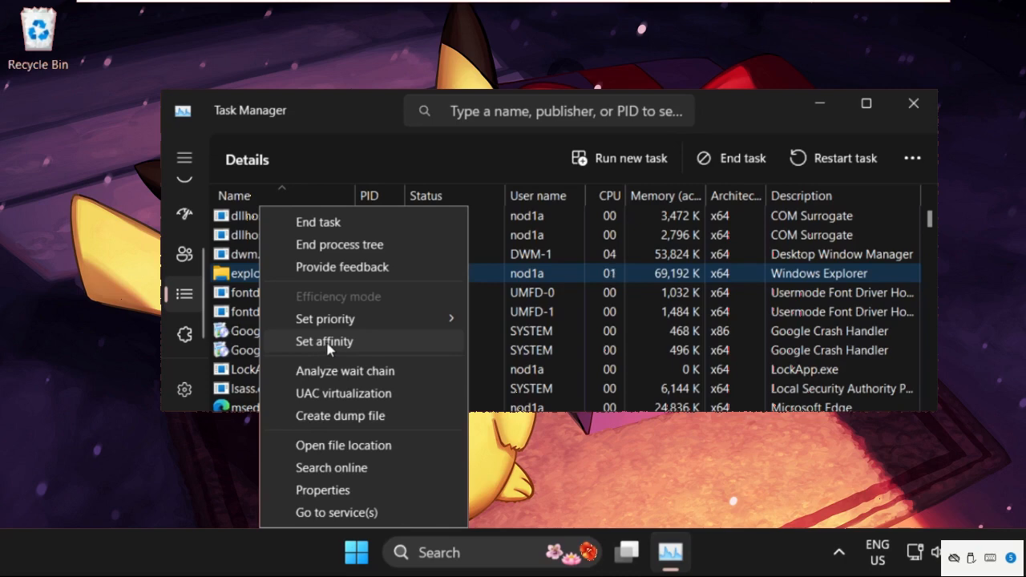
click(324, 340)
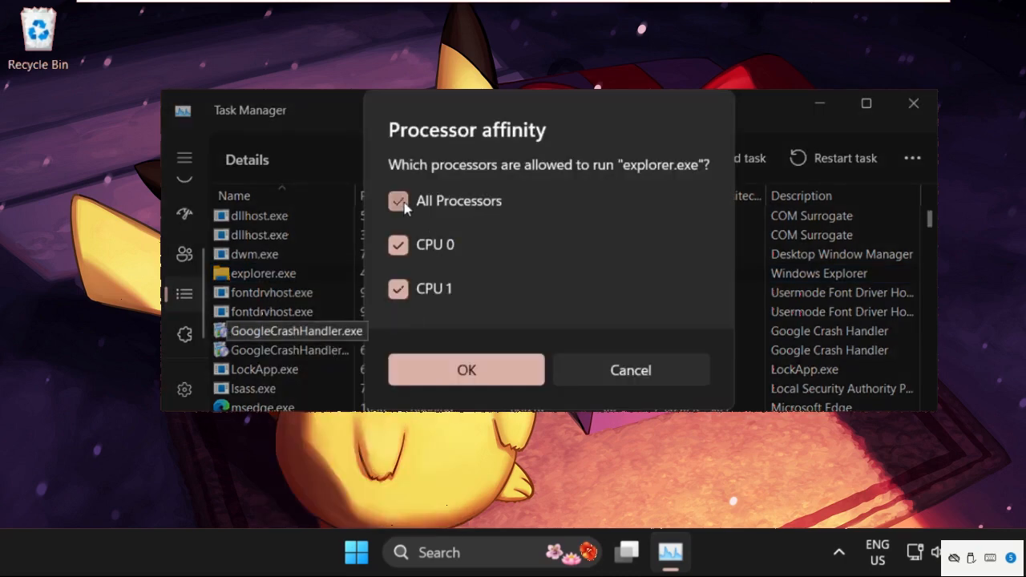
click(397, 200)
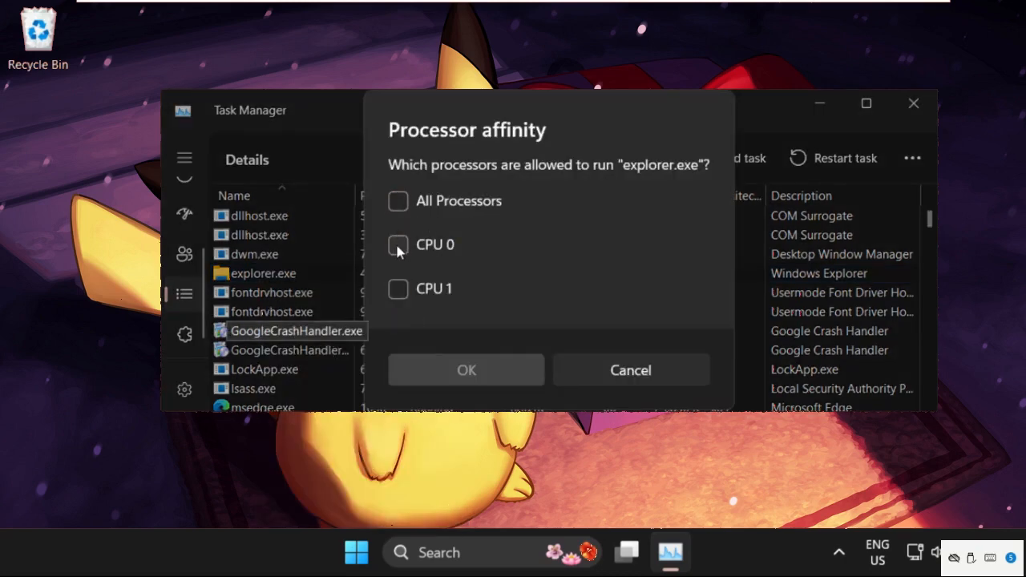
click(397, 244)
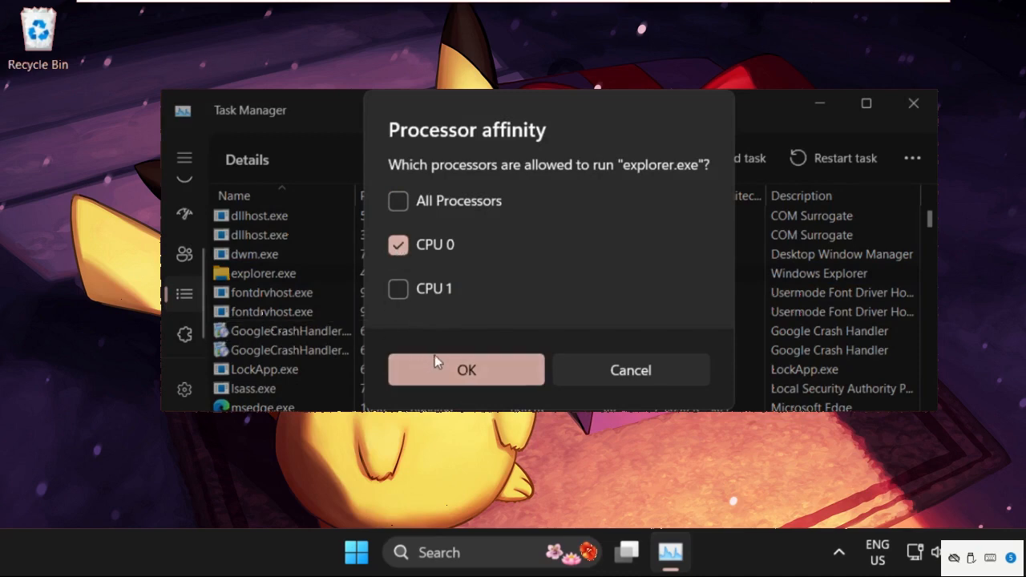
click(465, 368)
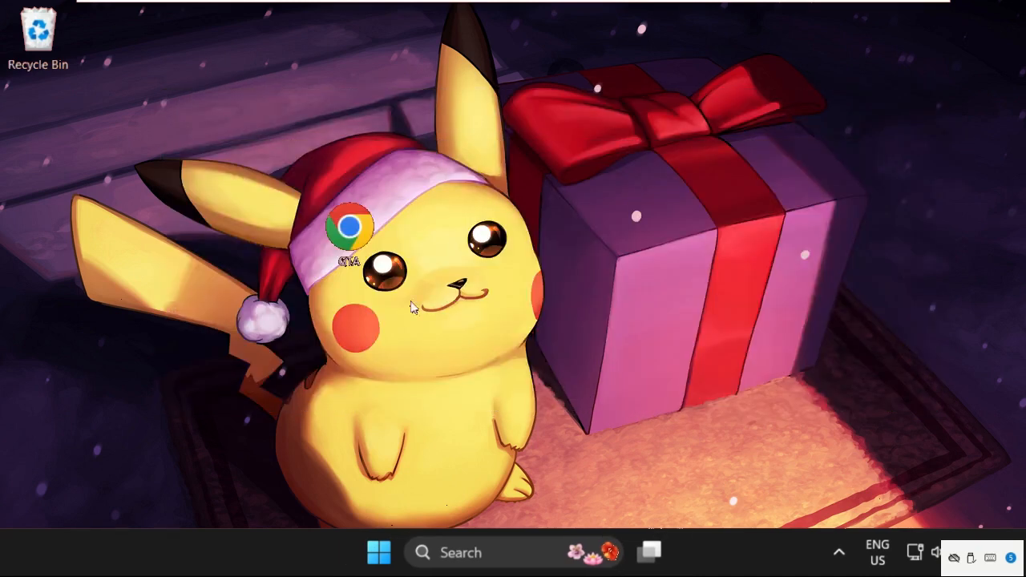